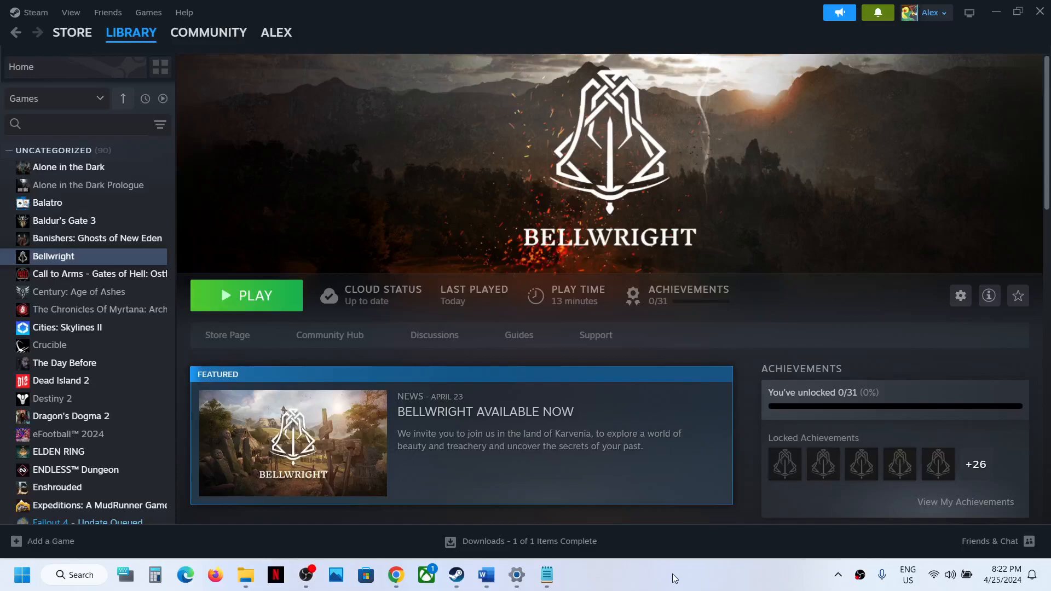
pyautogui.moveTo(561, 256)
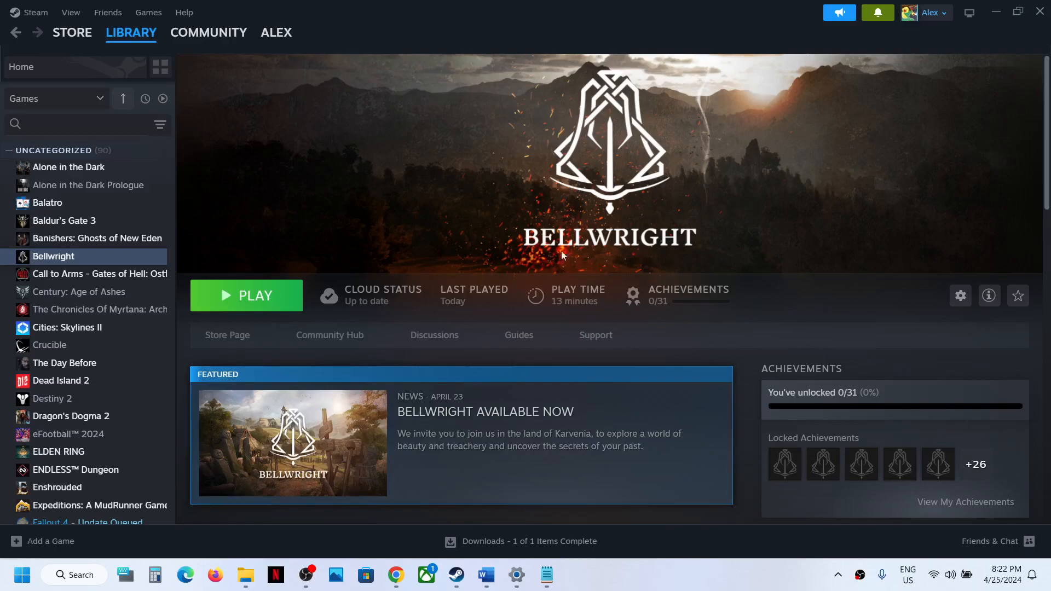
pyautogui.moveTo(742, 210)
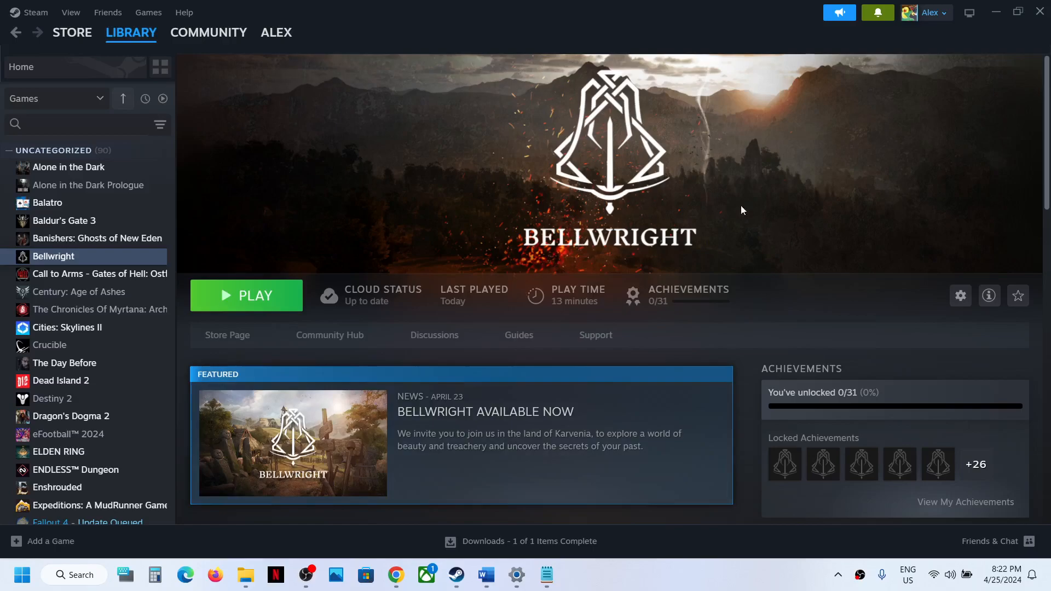
pyautogui.moveTo(245, 574)
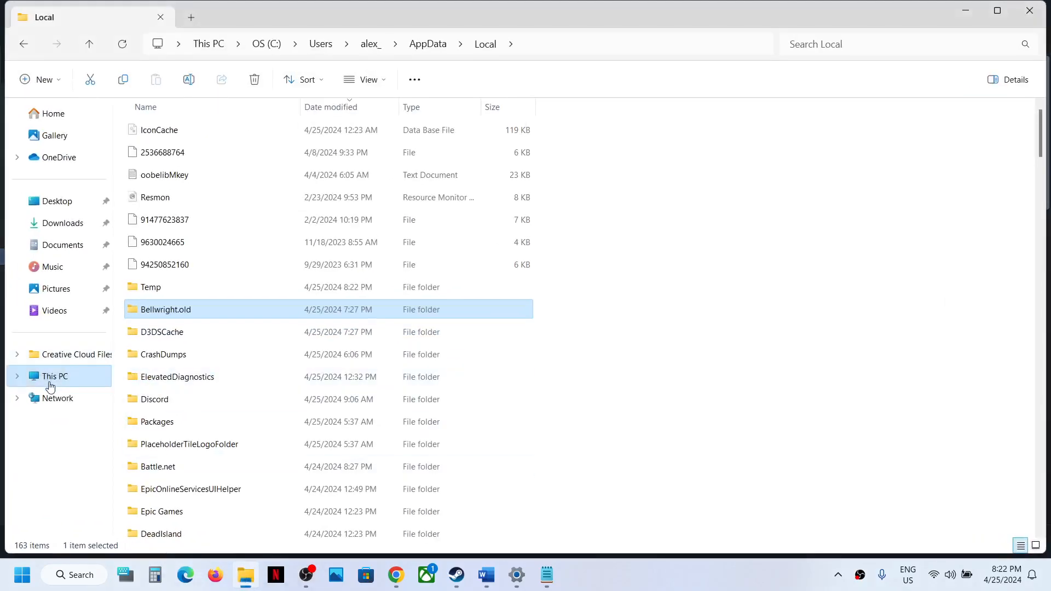
# Browse This PC > OS (C:) > Users > user folder > AppData > Local.
pyautogui.click(55, 375)
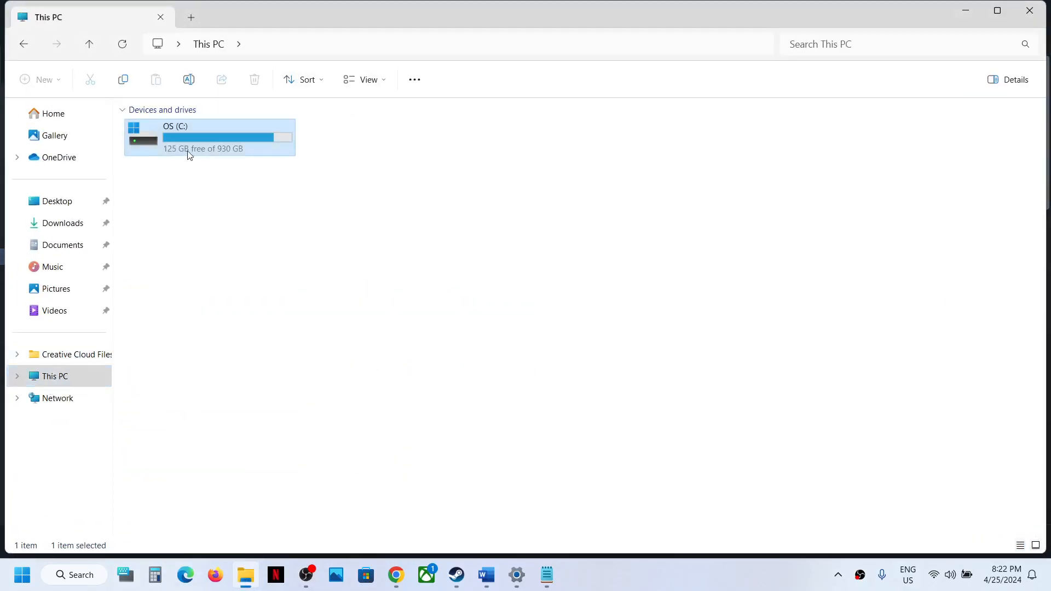
pyautogui.doubleClick(209, 138)
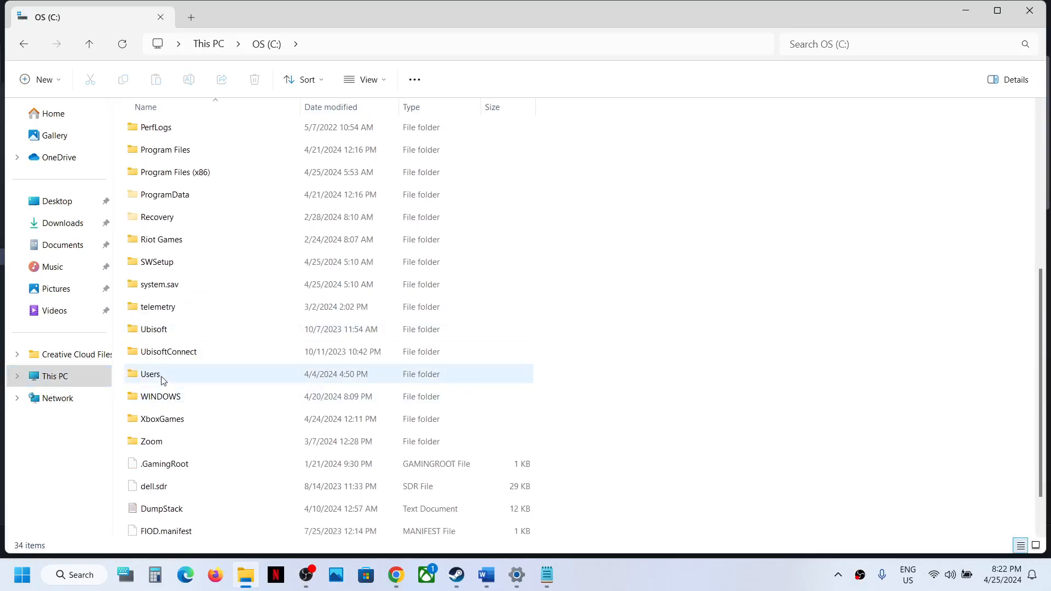
pyautogui.doubleClick(151, 374)
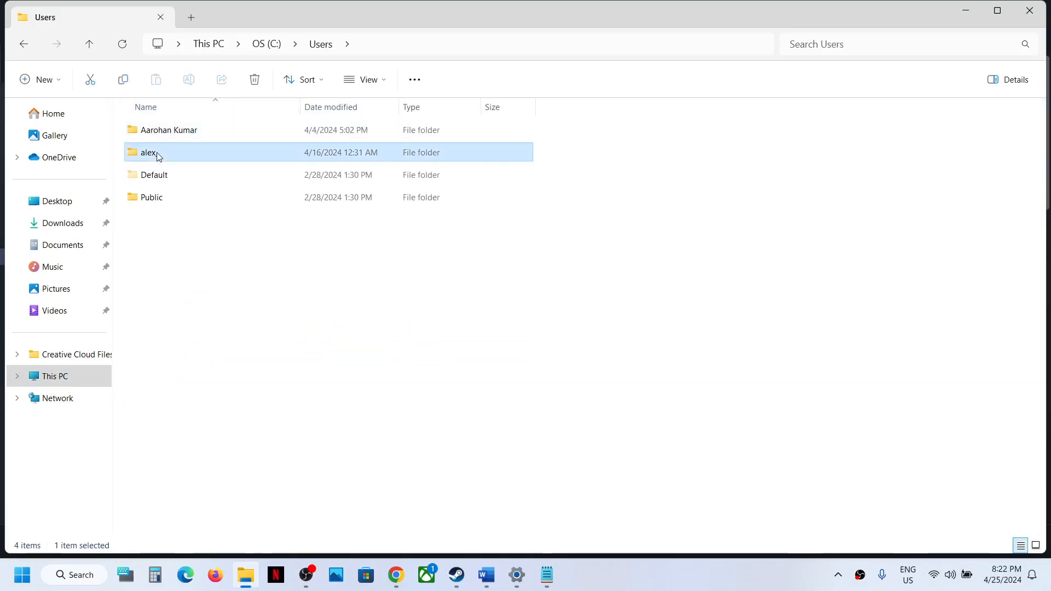
pyautogui.doubleClick(149, 152)
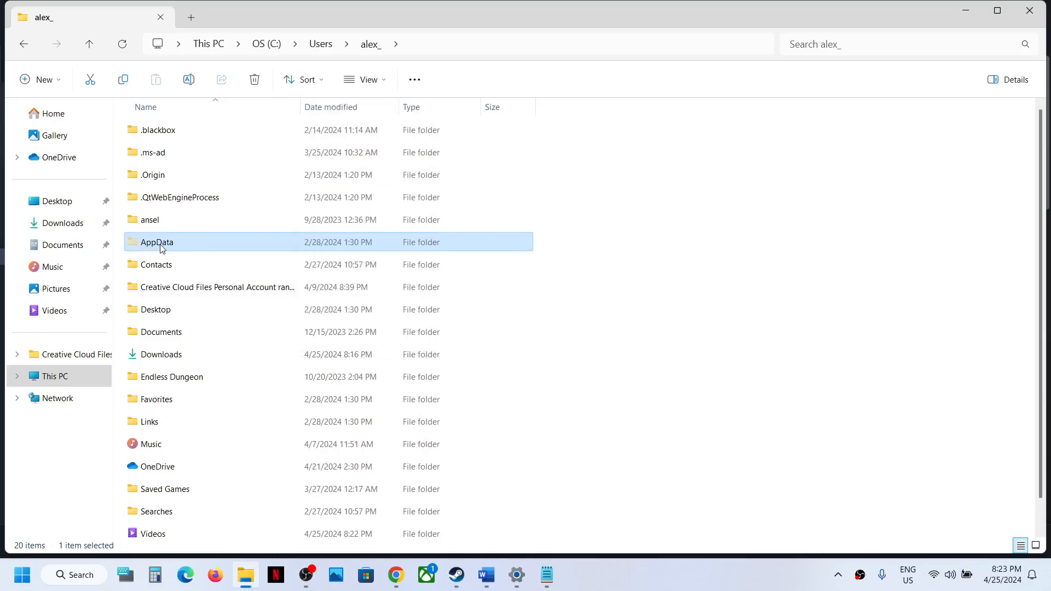
pyautogui.doubleClick(157, 242)
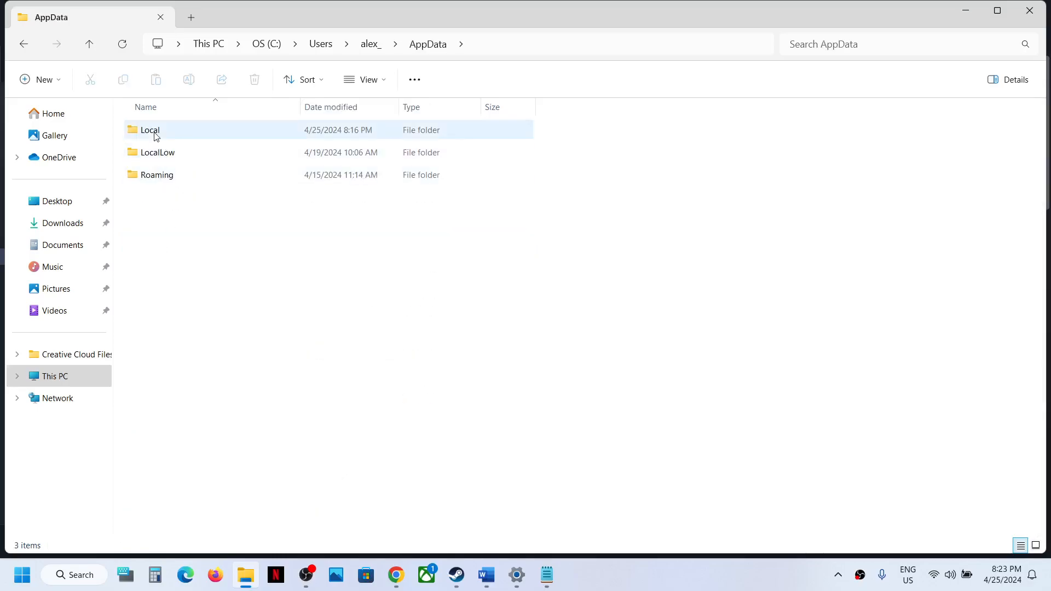
pyautogui.doubleClick(150, 129)
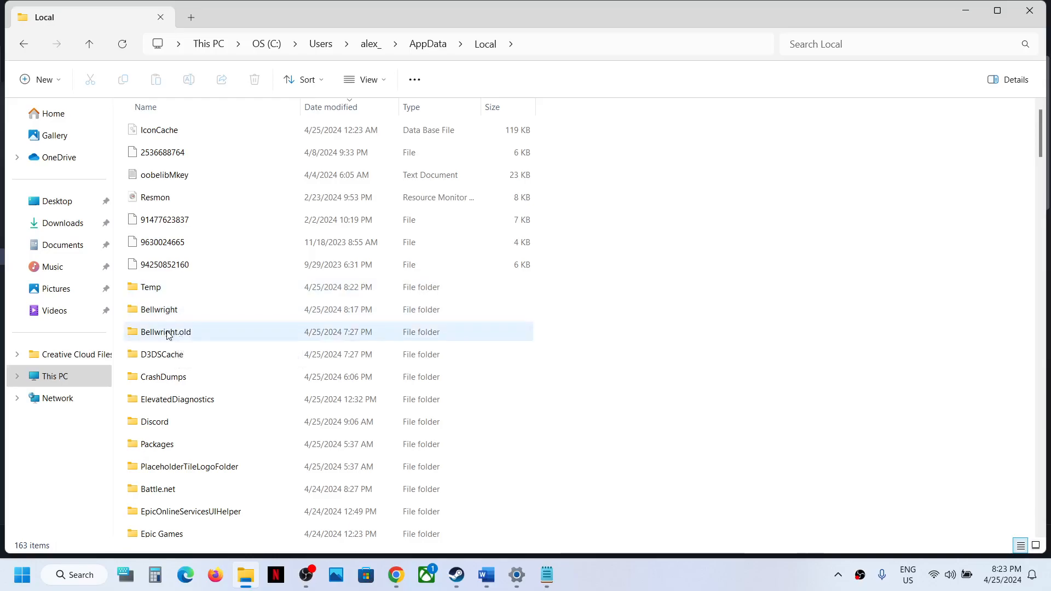
pyautogui.moveTo(166, 331)
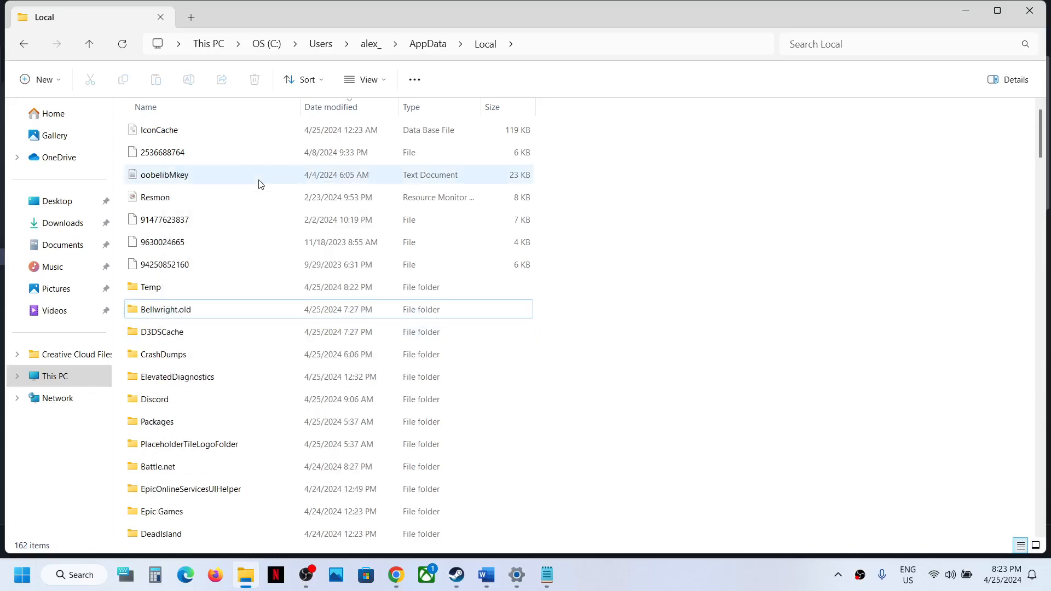
# Rename the Bellwright.old folder to Bellwright via its context menu.
pyautogui.rightClick(165, 308)
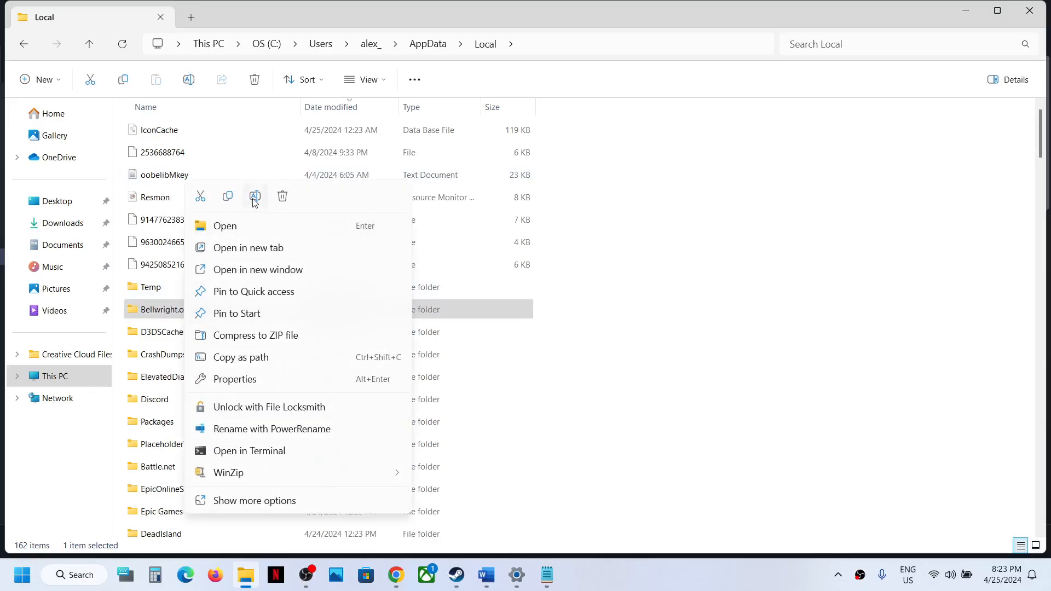
pyautogui.click(255, 196)
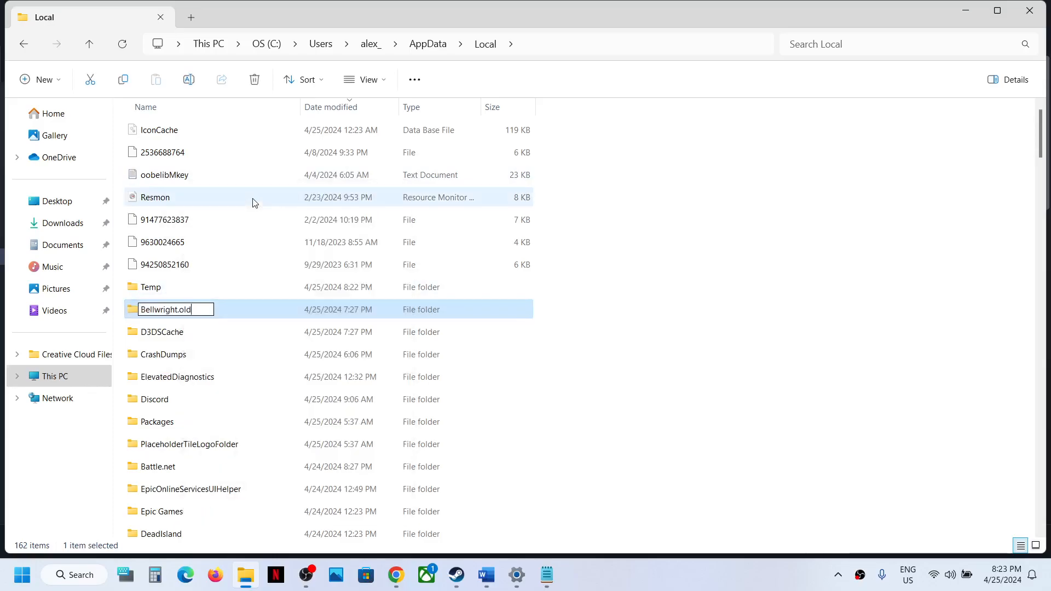
pyautogui.press('Backspace')
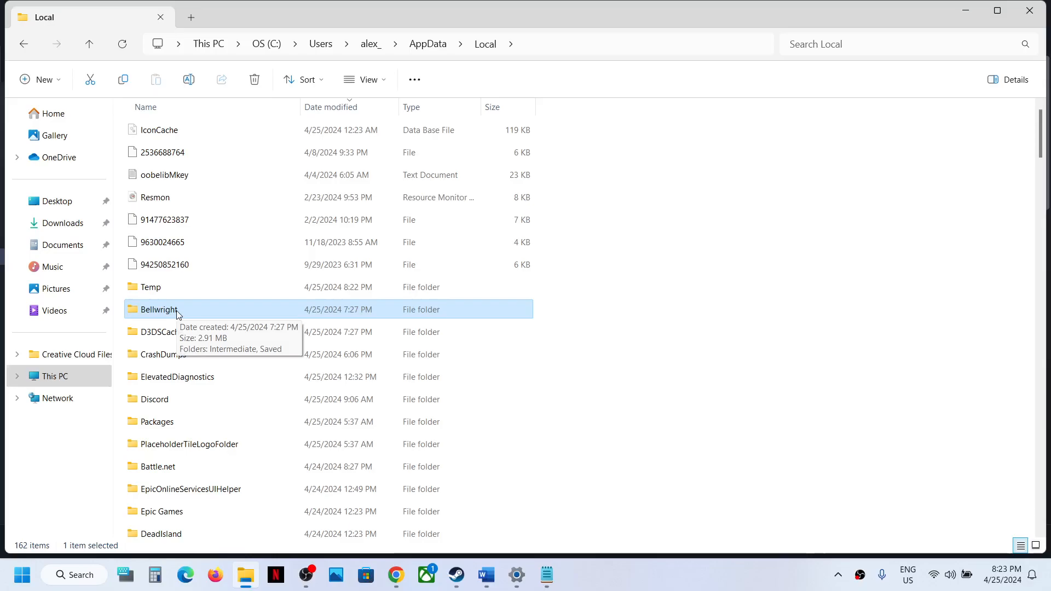
# Enter Bellwright > Saved > SaveGames account subfolder and select the .sav and autocloud files.
pyautogui.doubleClick(158, 309)
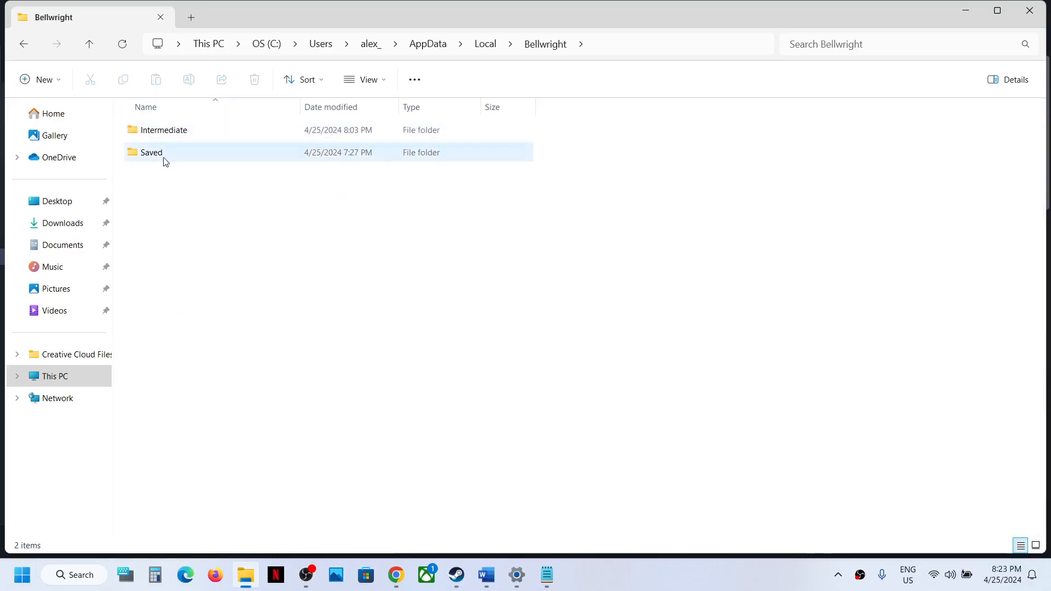
pyautogui.doubleClick(151, 152)
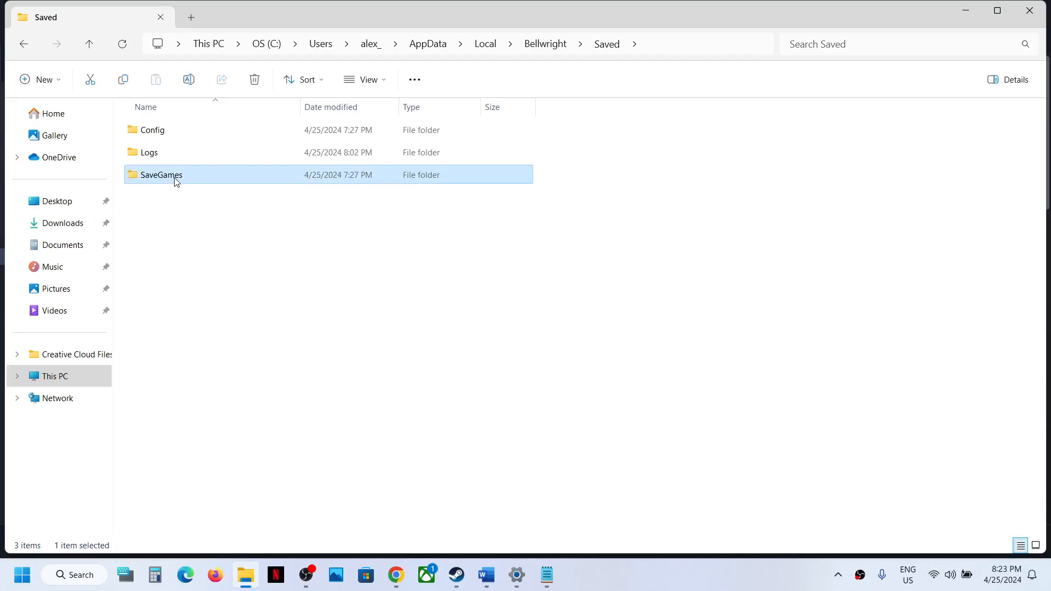
pyautogui.doubleClick(161, 175)
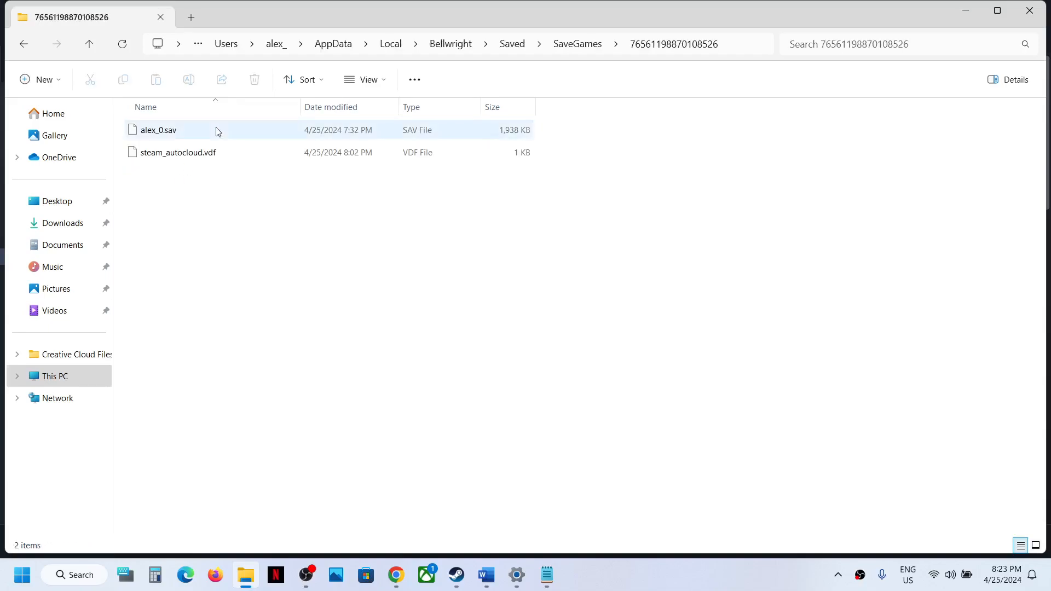
pyautogui.press('ctrl+a')
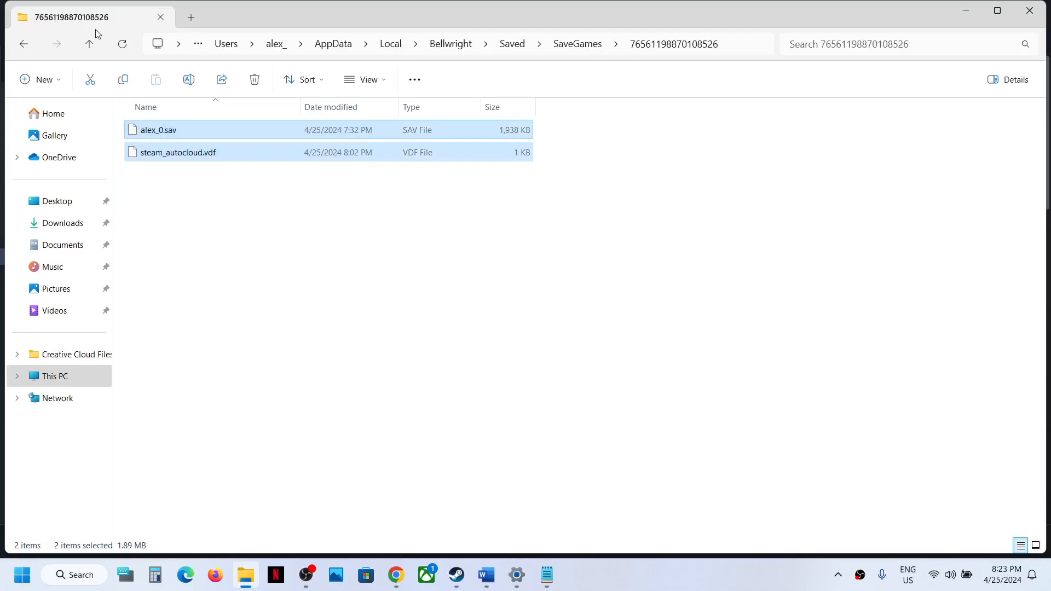
pyautogui.moveTo(92, 44)
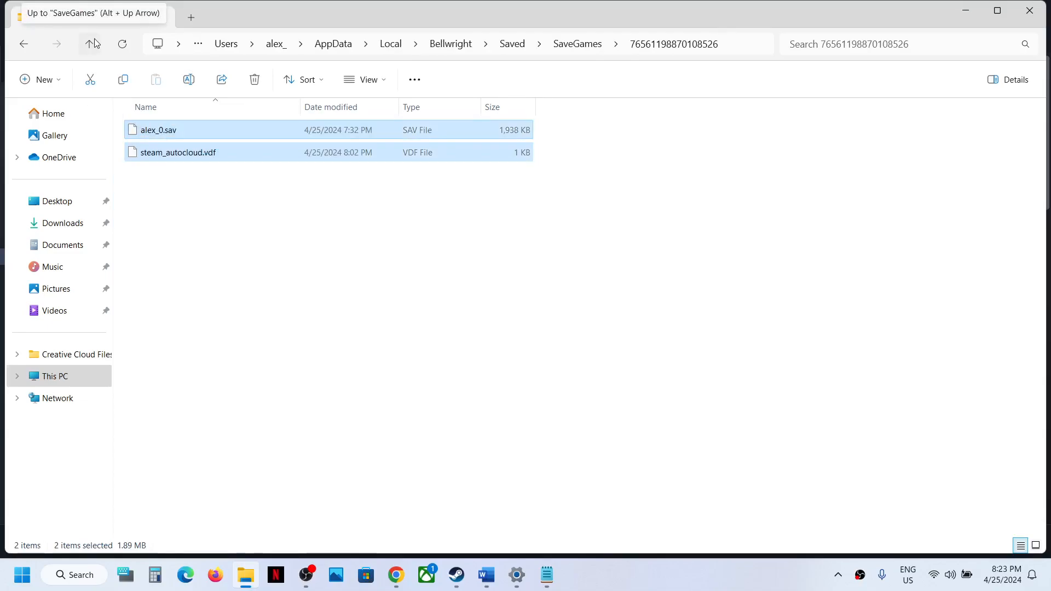
# Go up to Saved, enter Config > Windows, and select the GameUserSettings config file.
pyautogui.click(93, 44)
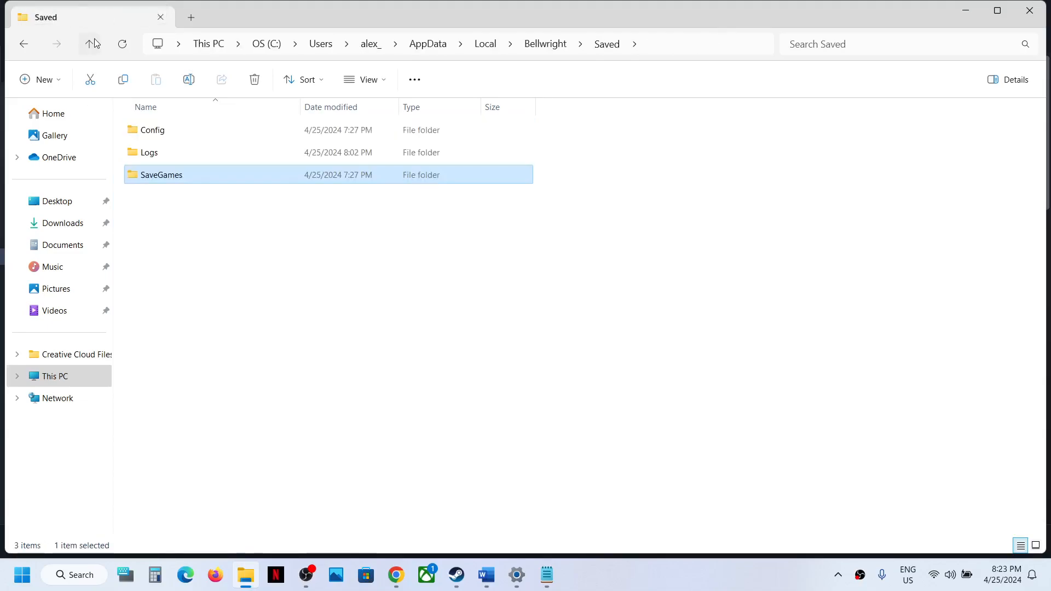
pyautogui.click(152, 131)
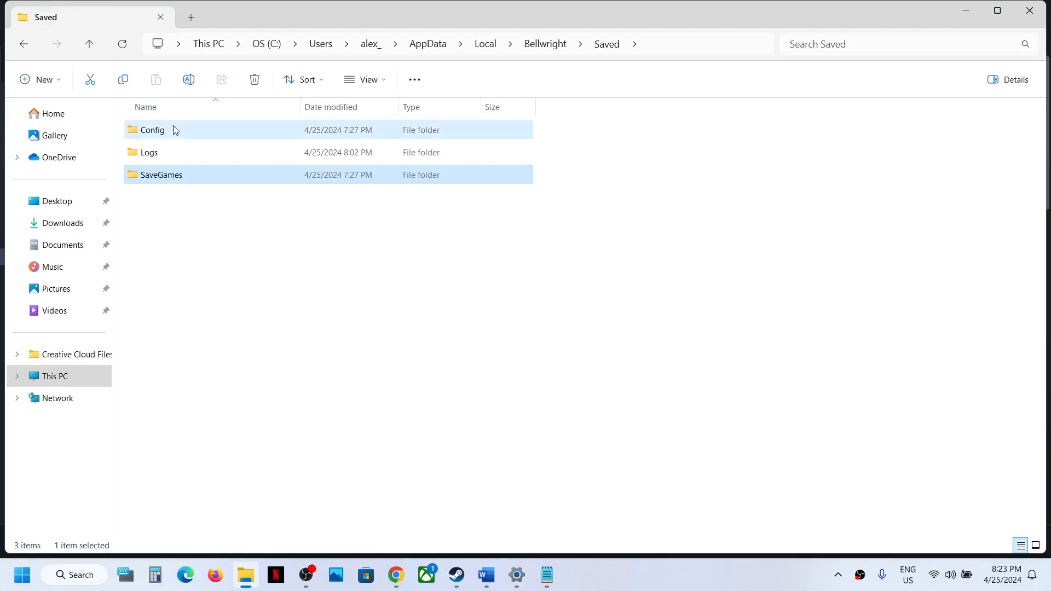
pyautogui.doubleClick(152, 129)
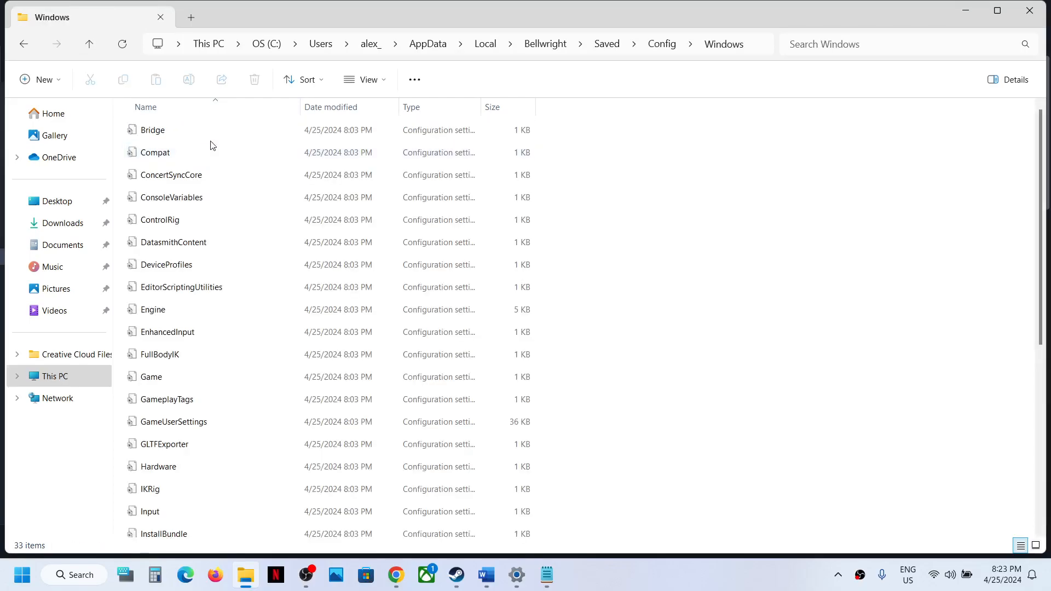
pyautogui.scroll(-3)
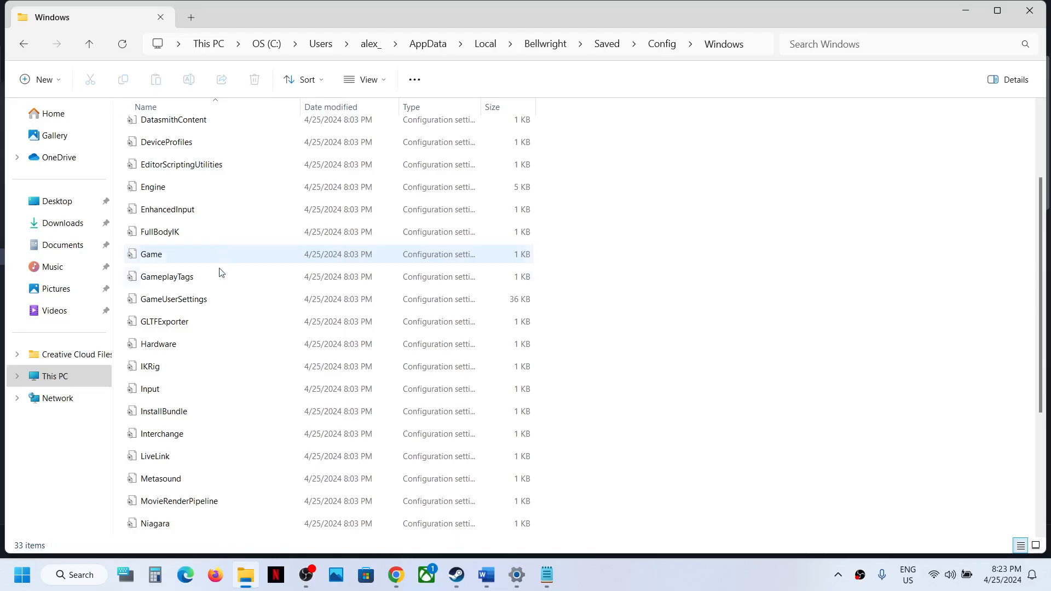
pyautogui.click(173, 298)
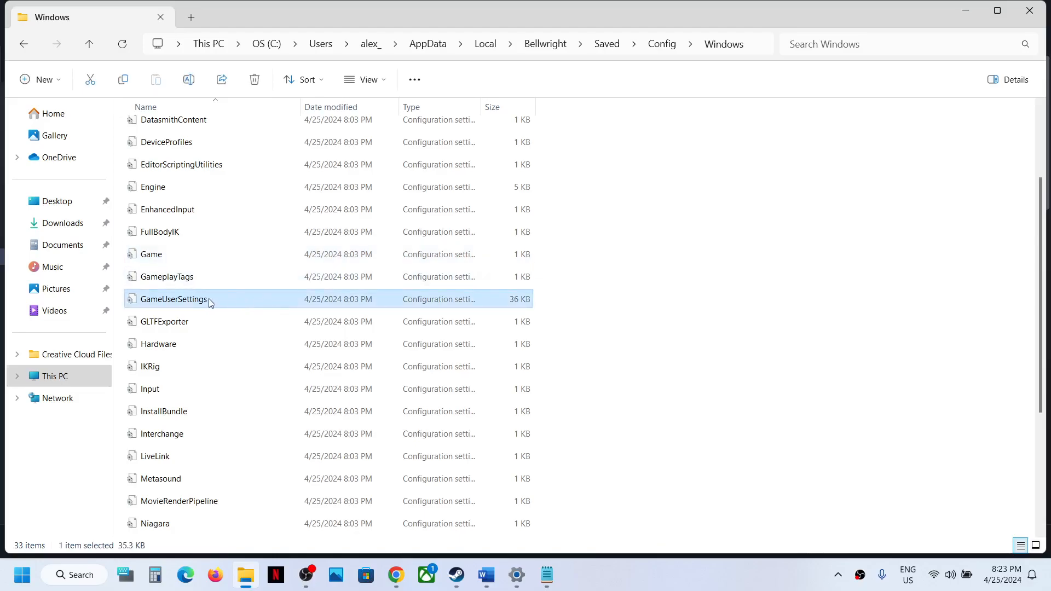
pyautogui.doubleClick(172, 299)
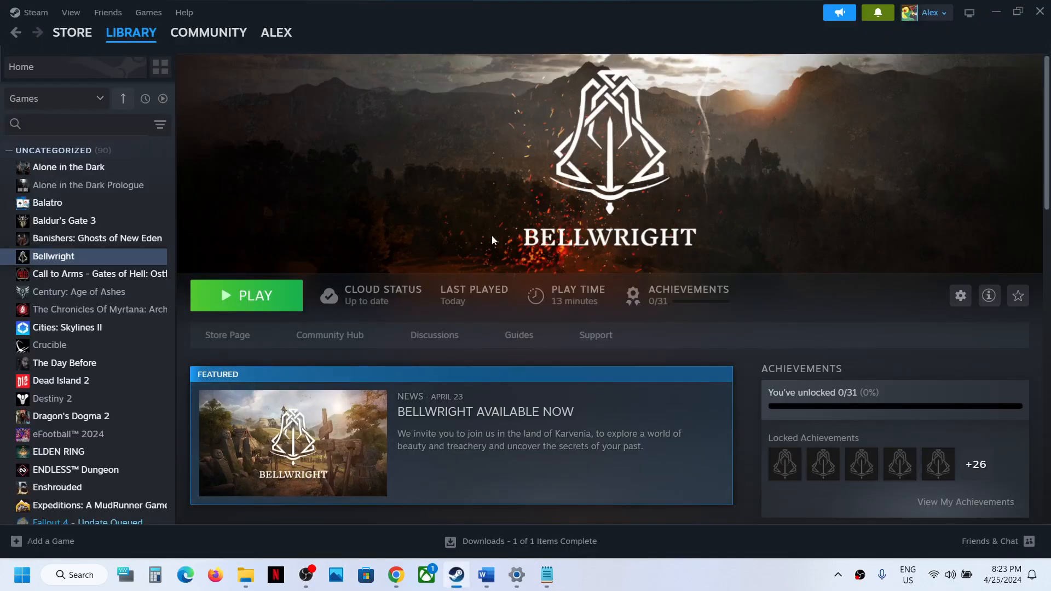
pyautogui.moveTo(705, 585)
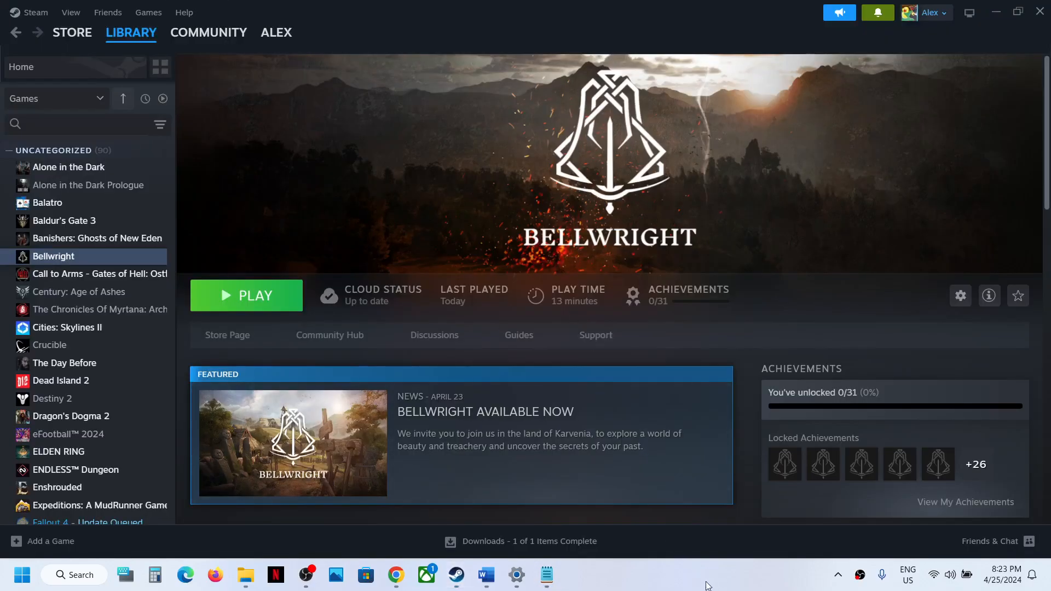